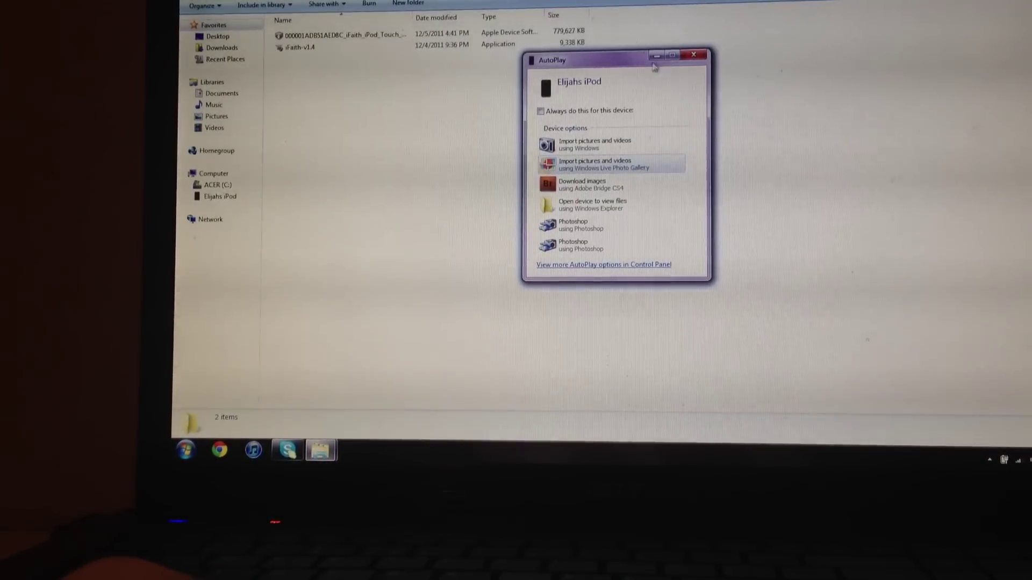
- Close the AutoPlay prompt and run iFaith v1.4 as administrator
{"action": "left_click", "coordinate": [693, 54]}
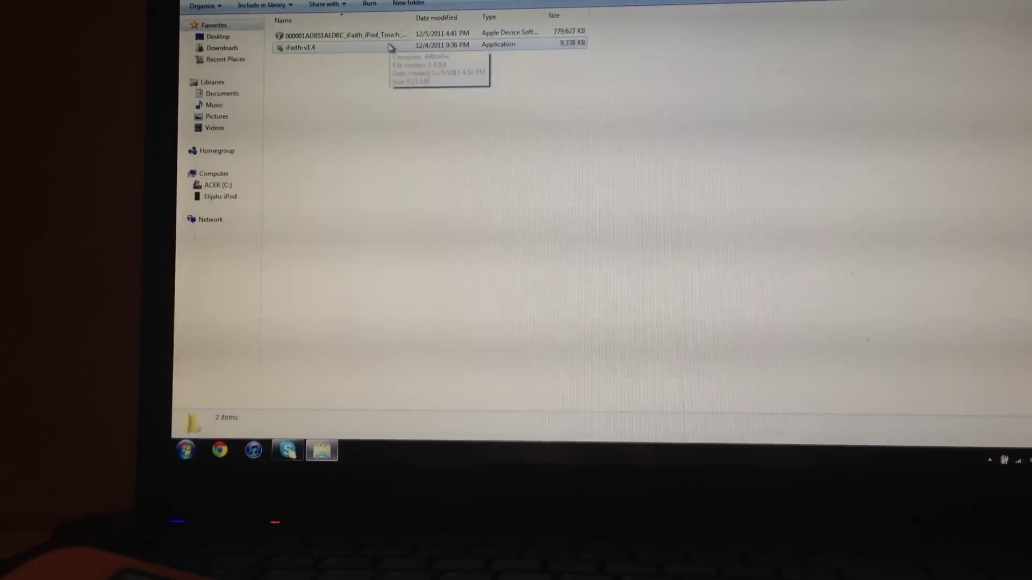
{"action": "right_click", "coordinate": [300, 47]}
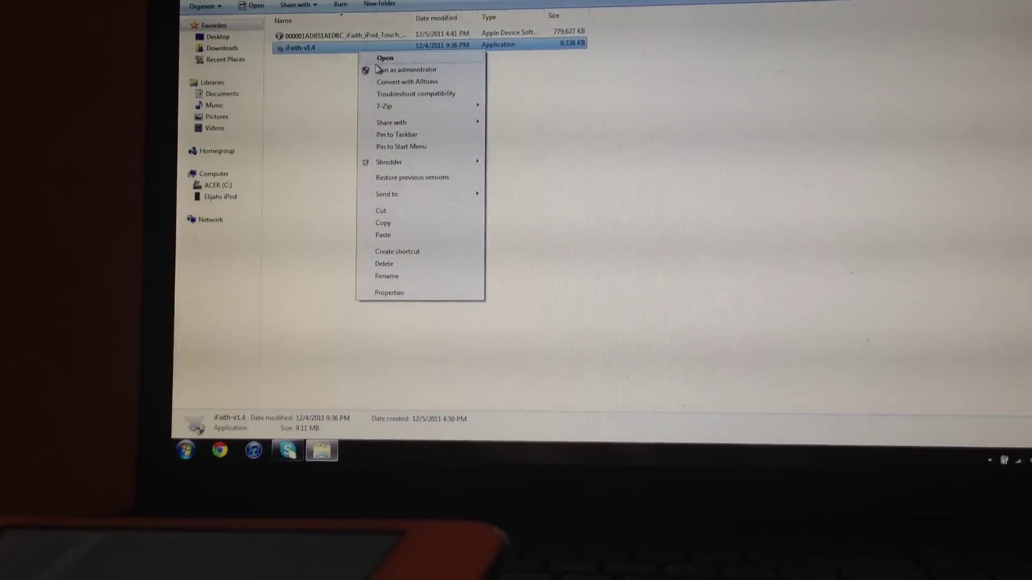
{"action": "left_click", "coordinate": [384, 58]}
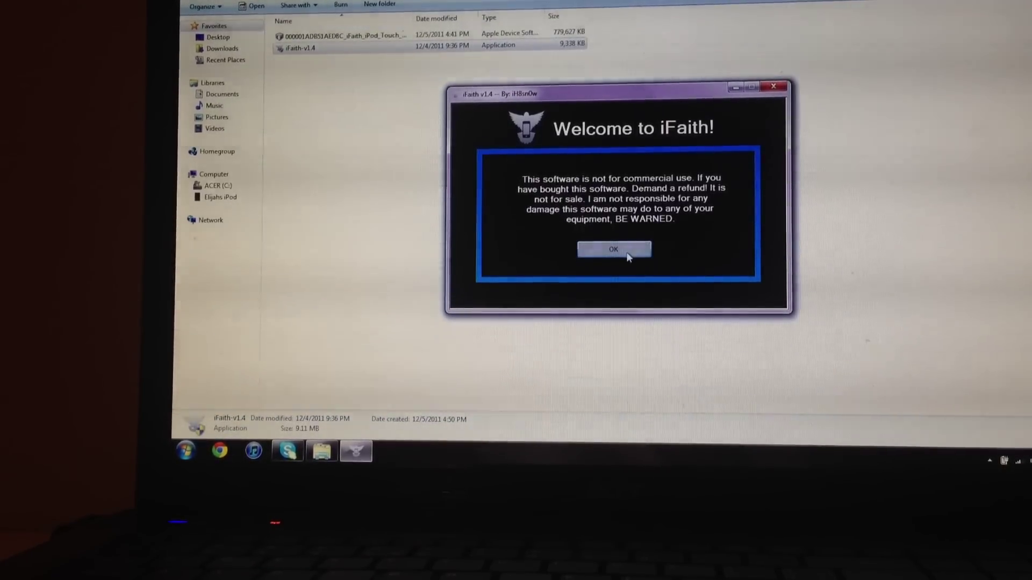
- Acknowledge iFaith's non-commercial-use disclaimer, returning via Main Menu, to reach the main options
{"action": "left_click", "coordinate": [613, 249]}
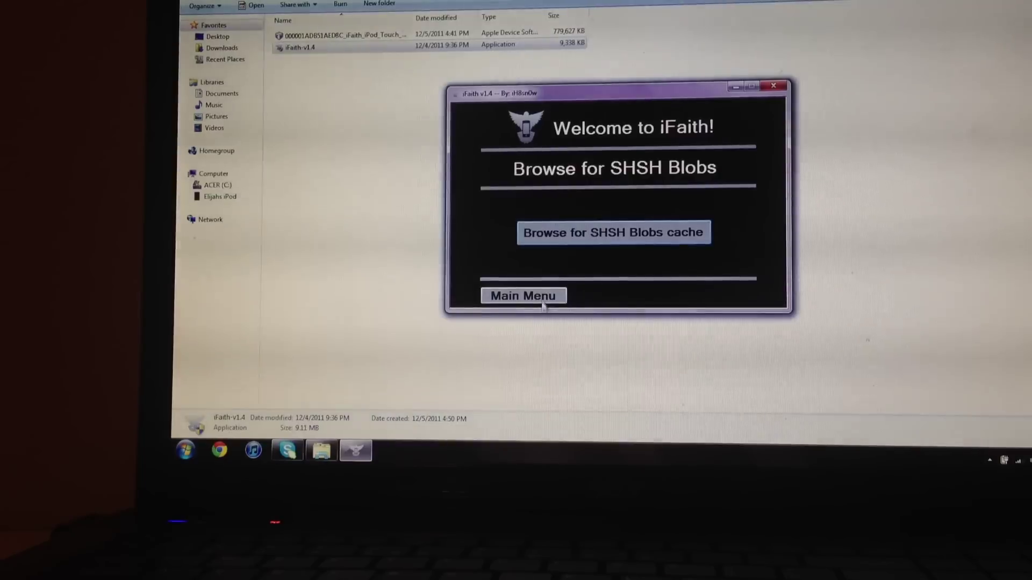
{"action": "left_click", "coordinate": [613, 233]}
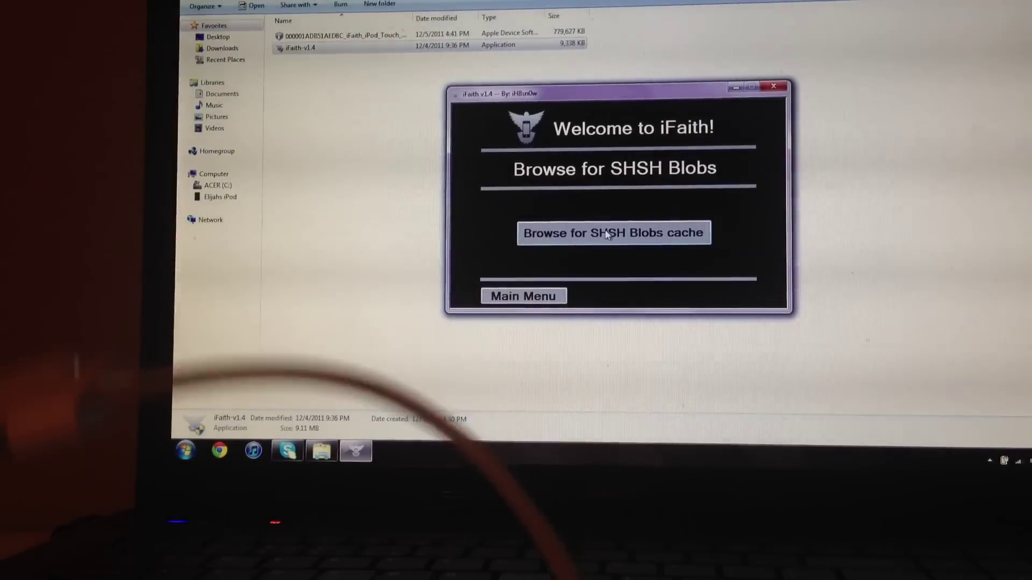
{"action": "left_click", "coordinate": [613, 233]}
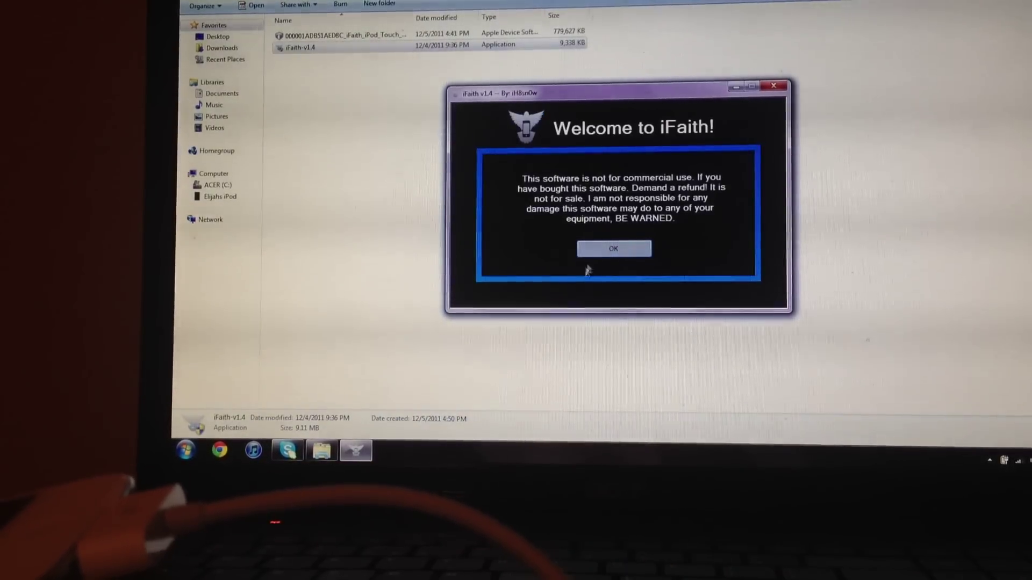
{"action": "left_click", "coordinate": [614, 249]}
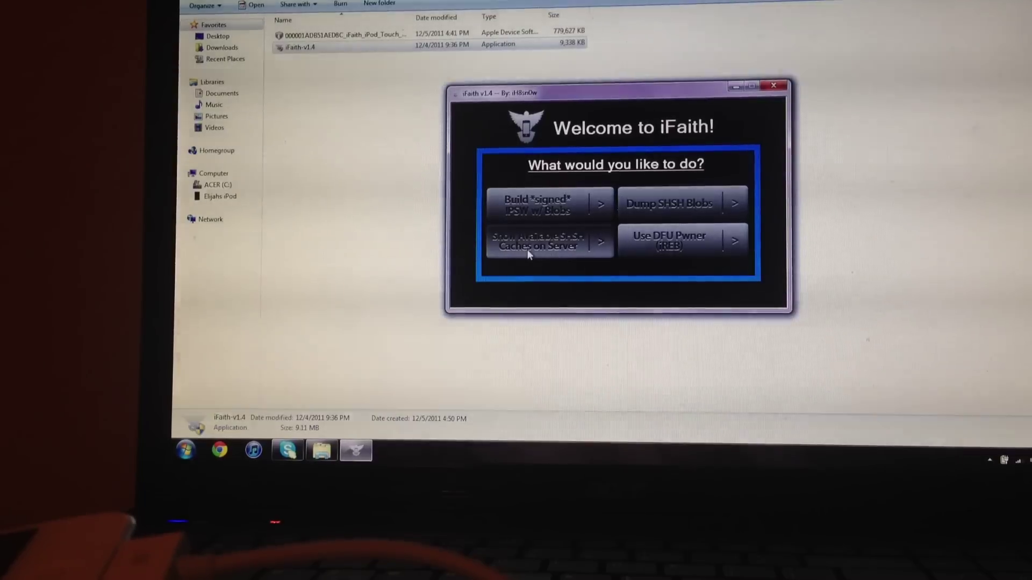
- Show the iPod's server SHSH caches, pick 5.0 (9A334) and download all available blobs
{"action": "left_click", "coordinate": [537, 242]}
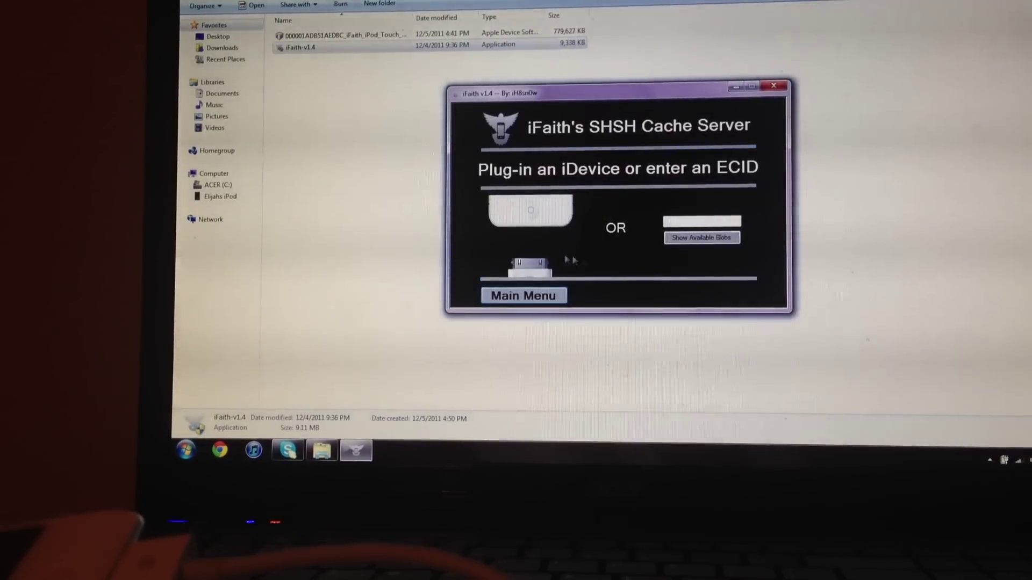
{"action": "left_click", "coordinate": [701, 238]}
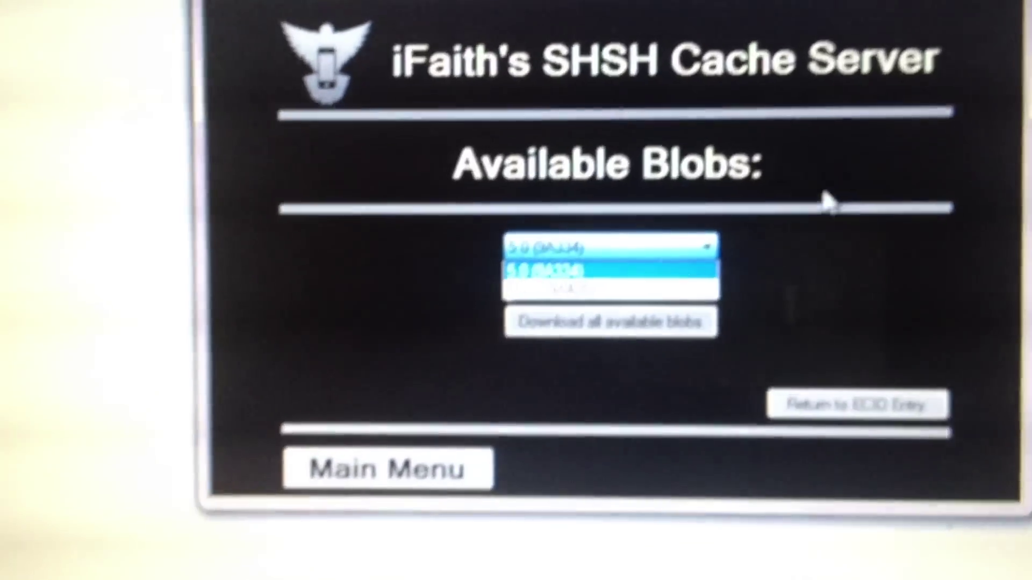
{"action": "left_click", "coordinate": [609, 268]}
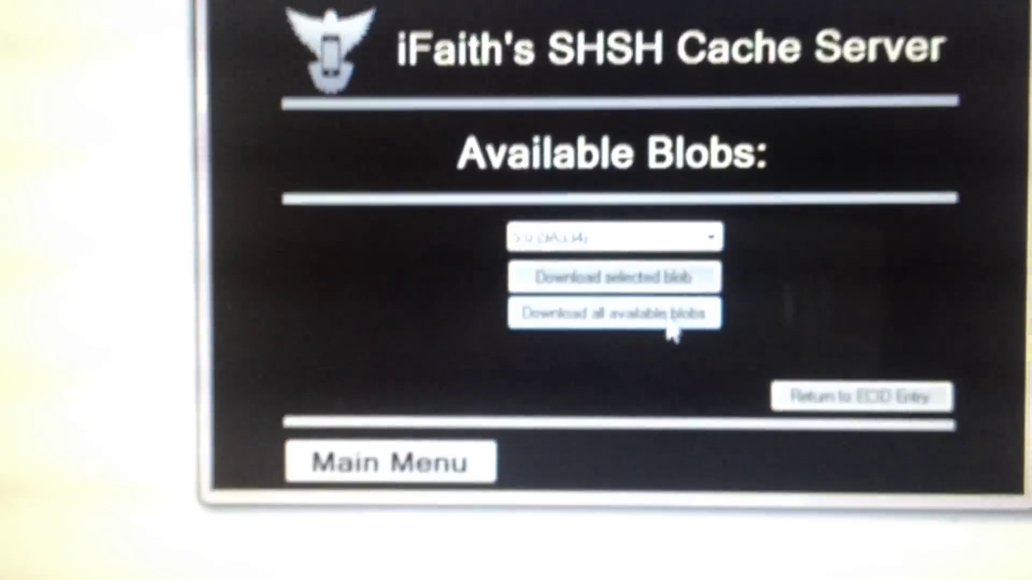
{"action": "left_click", "coordinate": [618, 313]}
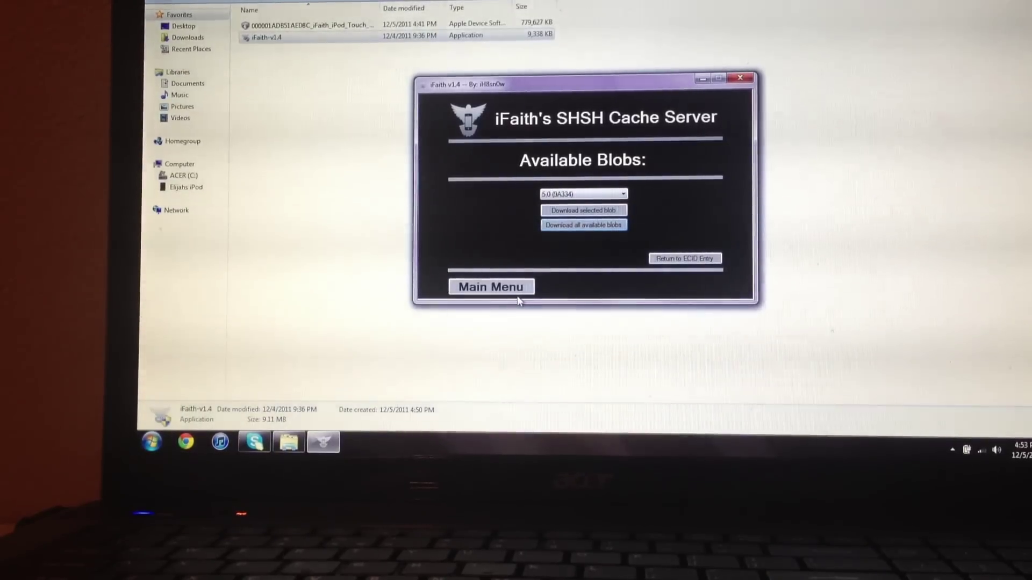
- Choose Build signed IPSW and load the iPod Touch 4 iOS 5.0 blob from the SHSH folder
{"action": "left_click", "coordinate": [490, 287]}
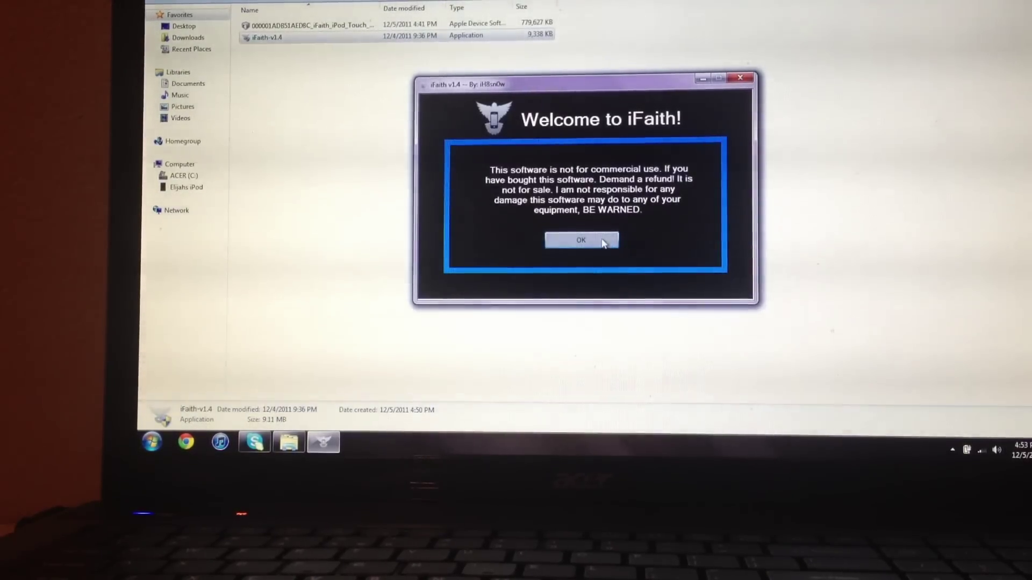
{"action": "left_click", "coordinate": [580, 240]}
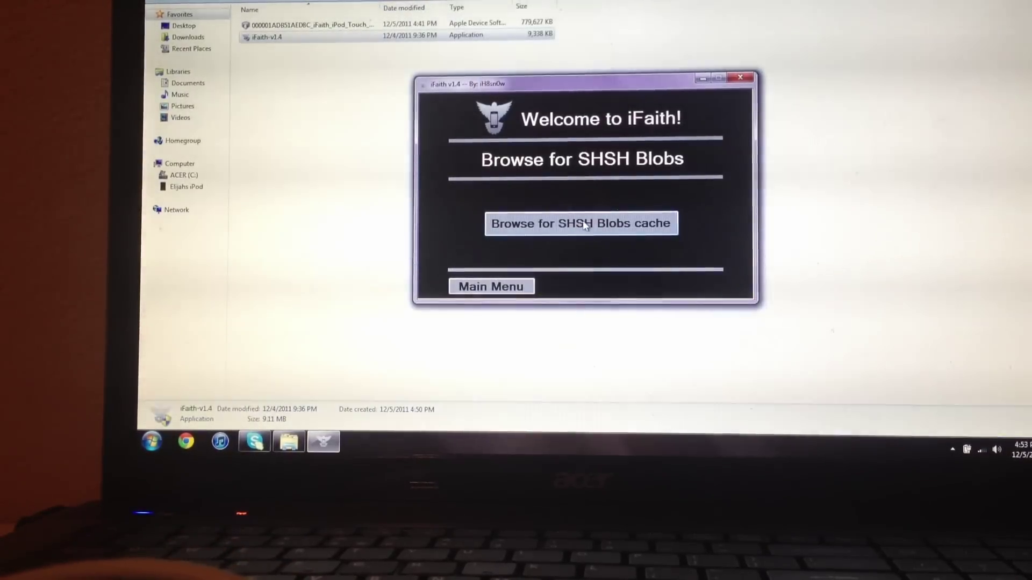
{"action": "left_click", "coordinate": [580, 223]}
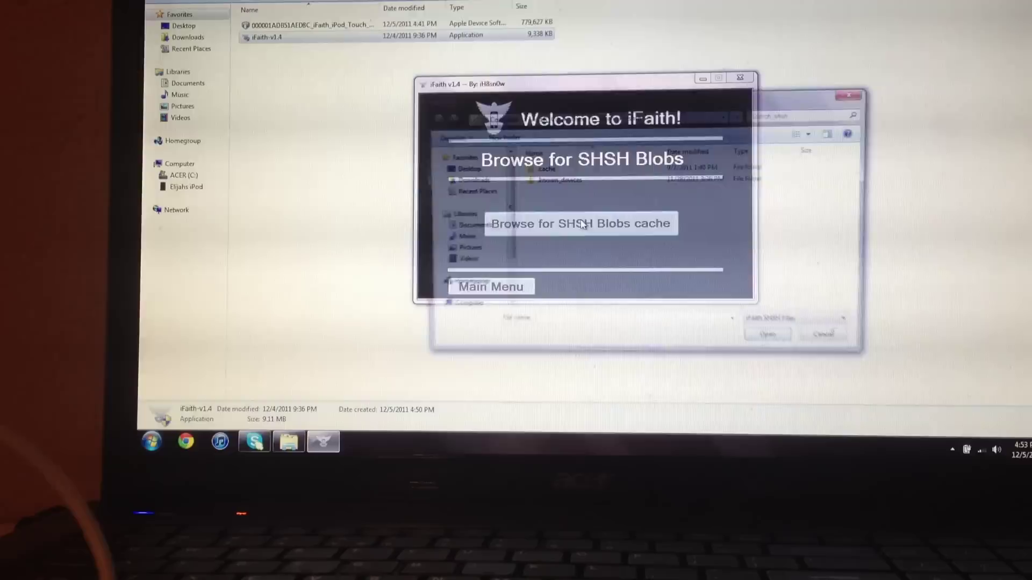
{"action": "left_click", "coordinate": [579, 223]}
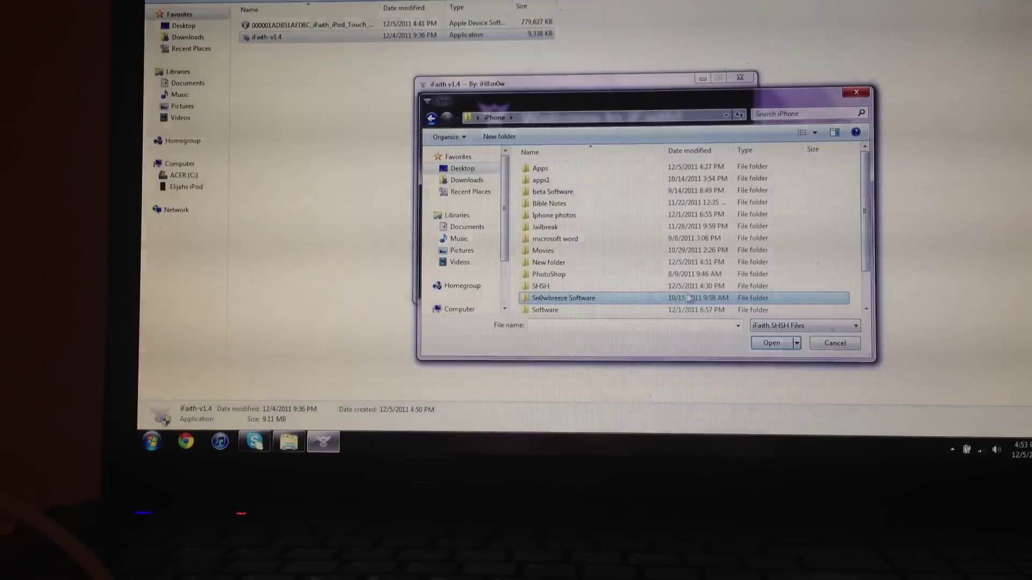
{"action": "double_click", "coordinate": [540, 285]}
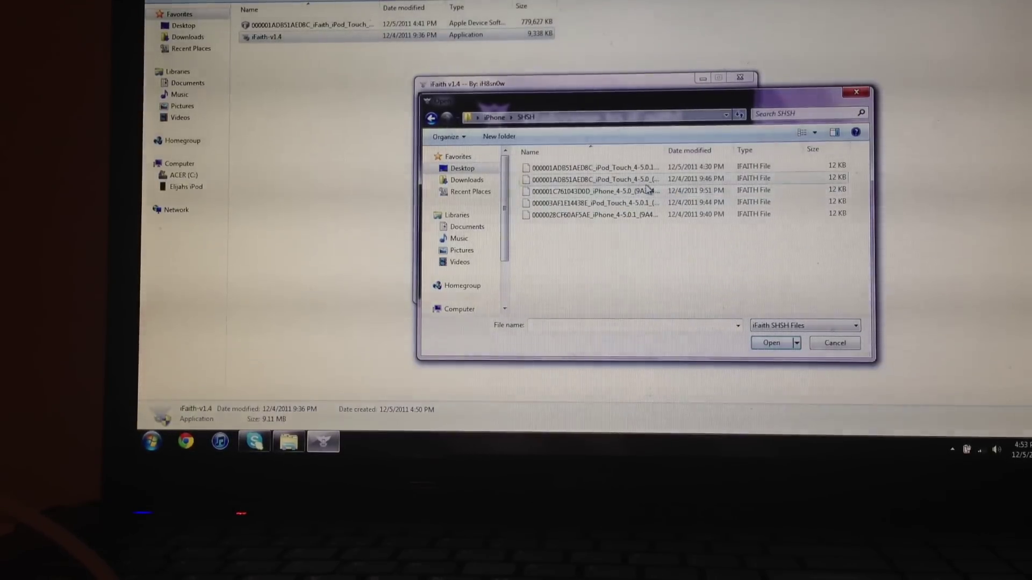
{"action": "left_click", "coordinate": [771, 343]}
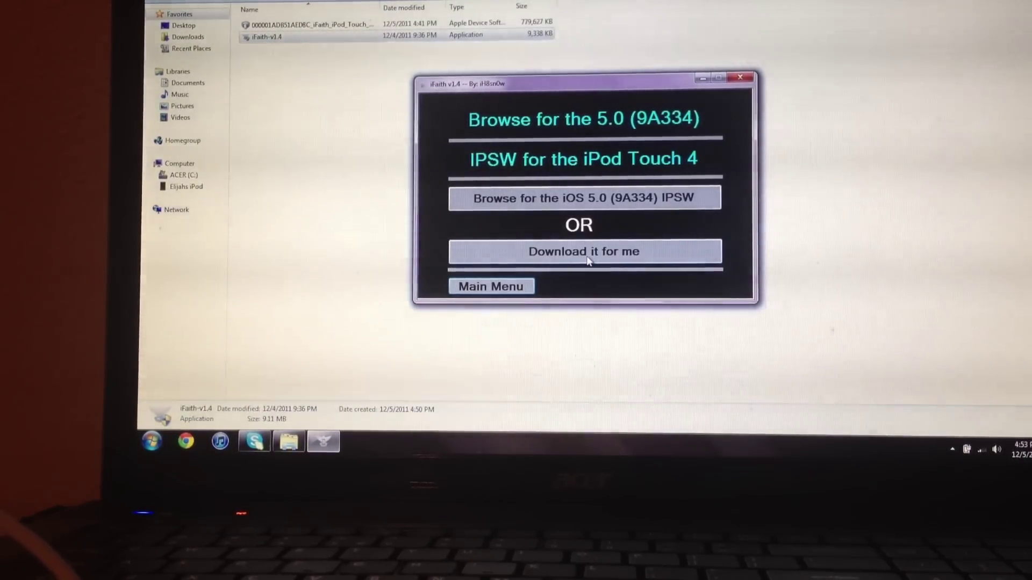
- Supply the saved SHSH blobs from the iPhone folder
{"action": "left_click", "coordinate": [583, 252]}
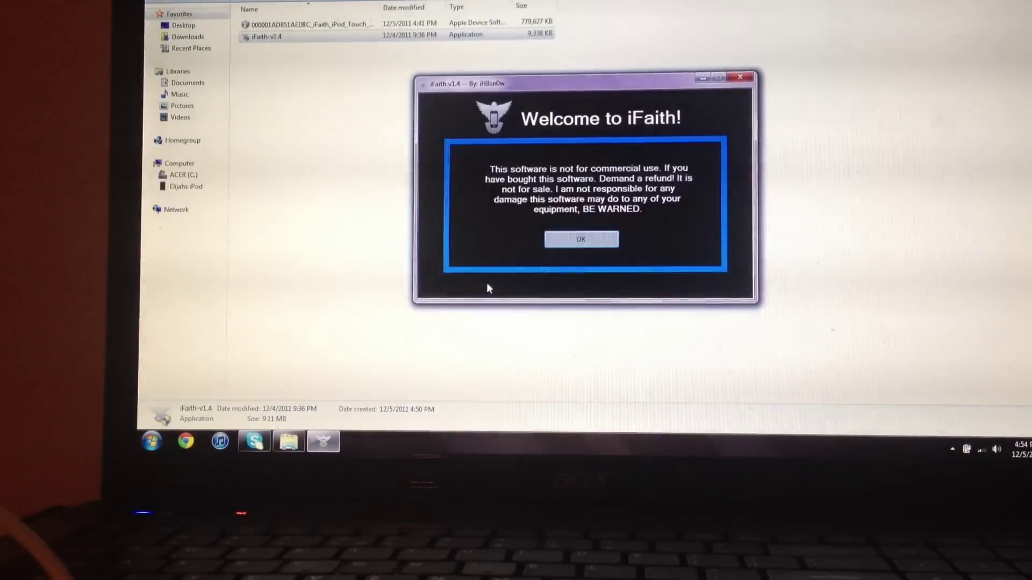
{"action": "left_click", "coordinate": [580, 238]}
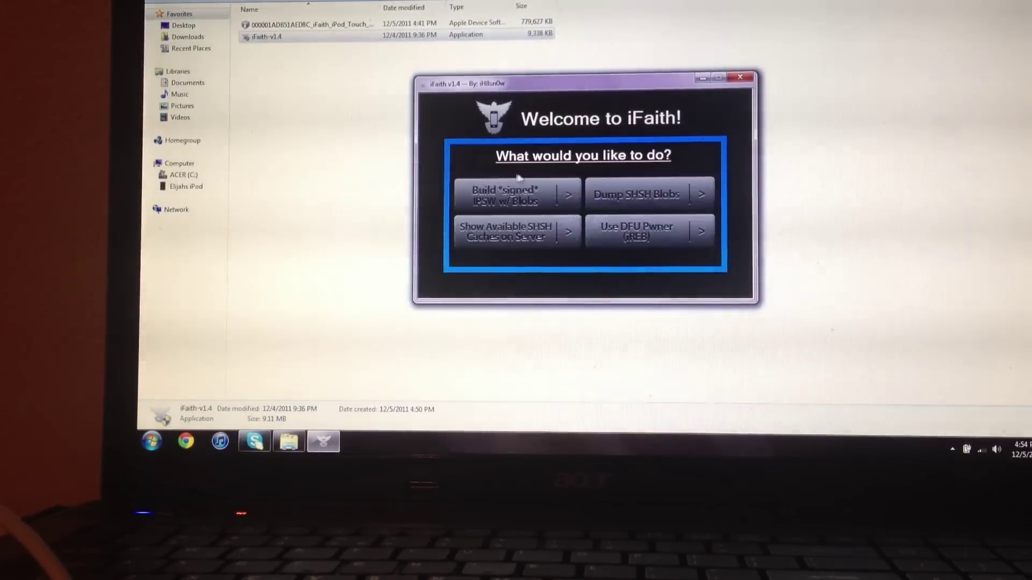
{"action": "left_click", "coordinate": [515, 232]}
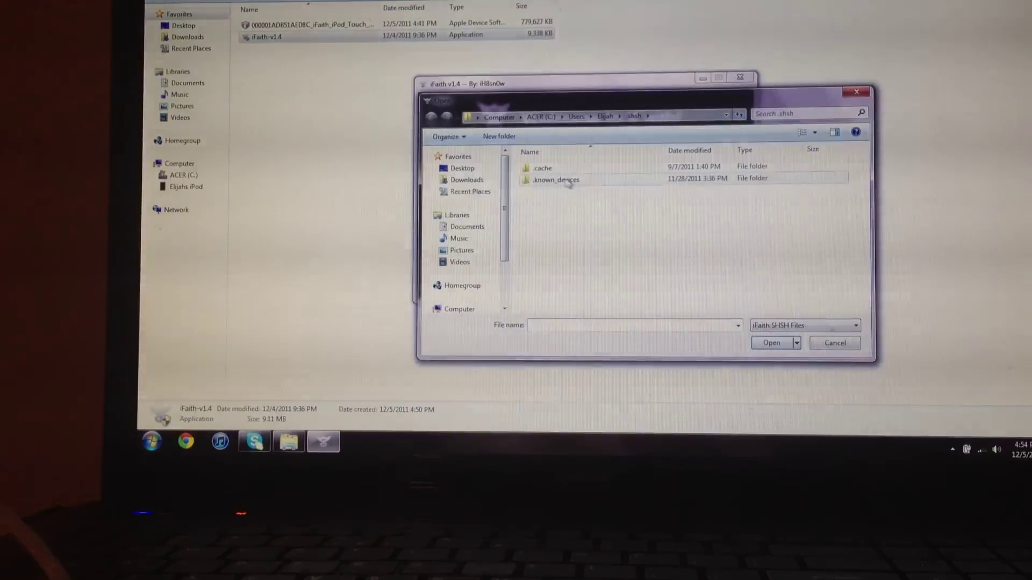
{"action": "left_click", "coordinate": [431, 117]}
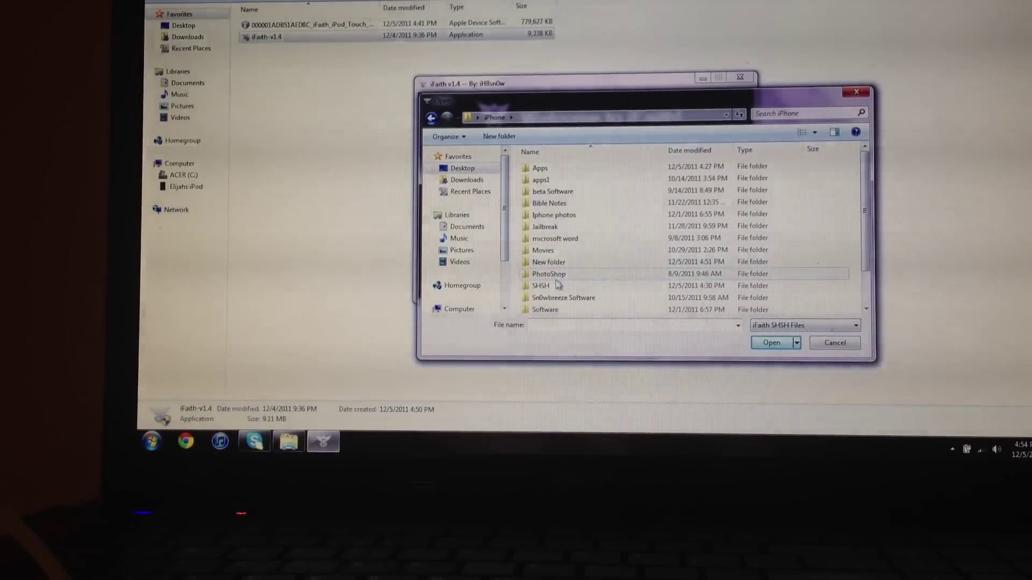
{"action": "left_click", "coordinate": [833, 342]}
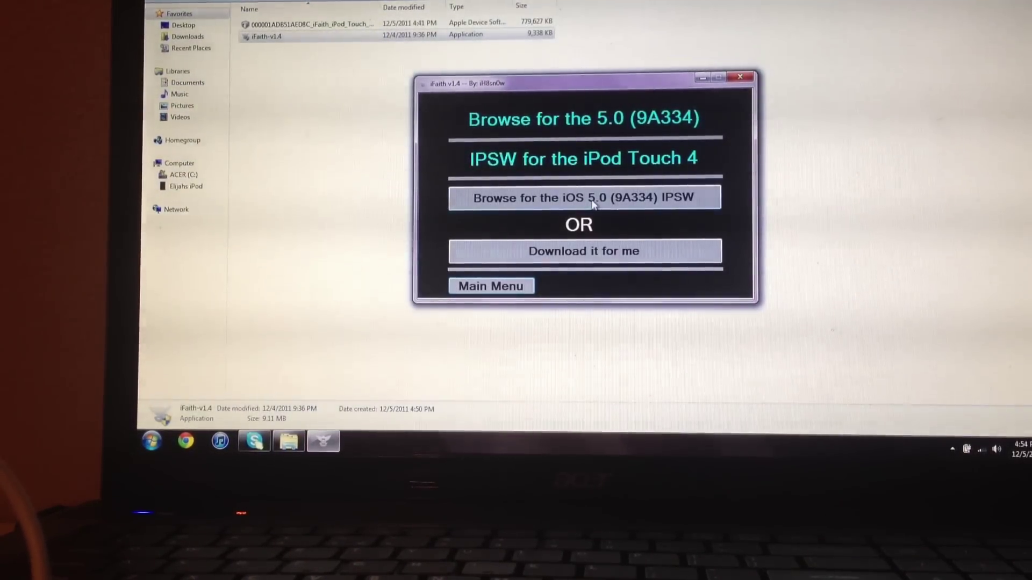
- Select the iPod touch 4g 5.0 IPSW from Desktop > iPhone > Software
{"action": "left_click", "coordinate": [583, 197]}
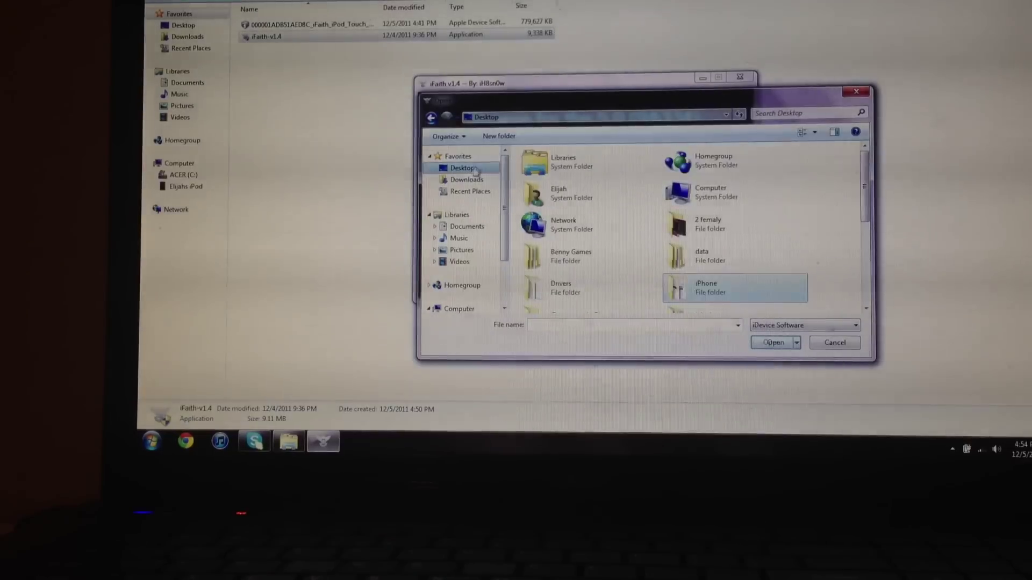
{"action": "double_click", "coordinate": [706, 288]}
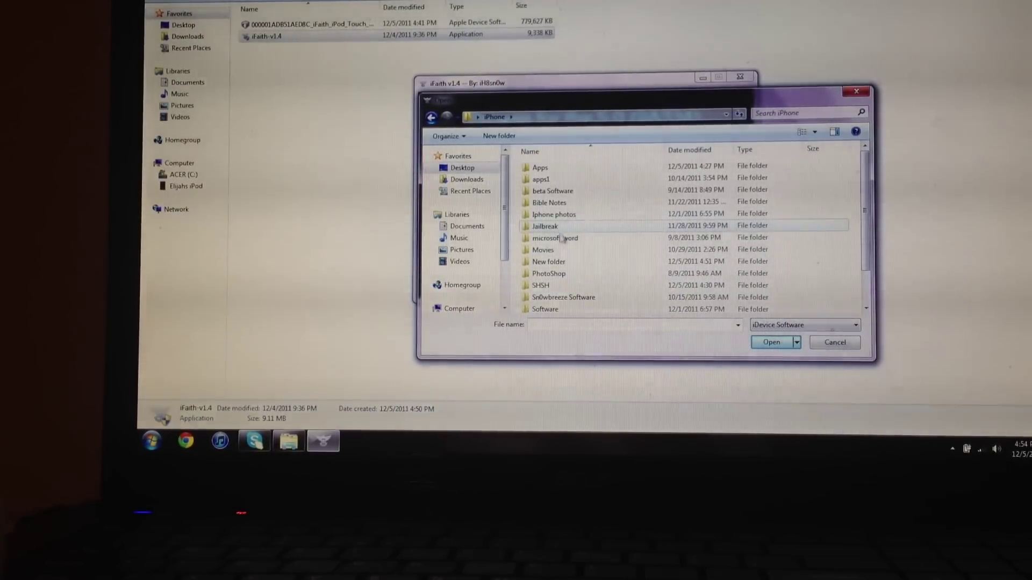
{"action": "mouse_move", "coordinate": [545, 309]}
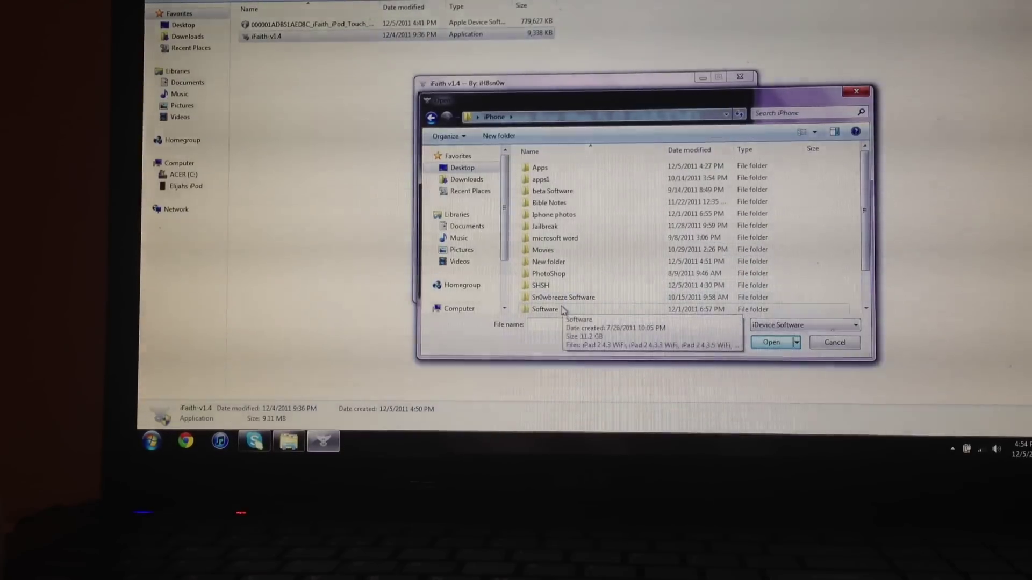
{"action": "double_click", "coordinate": [545, 309]}
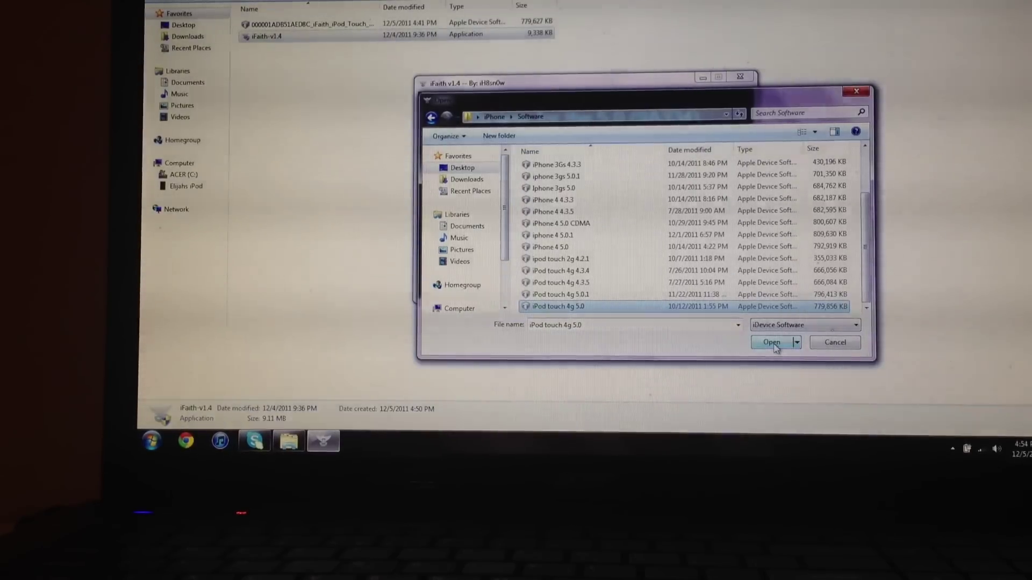
{"action": "left_click", "coordinate": [771, 342]}
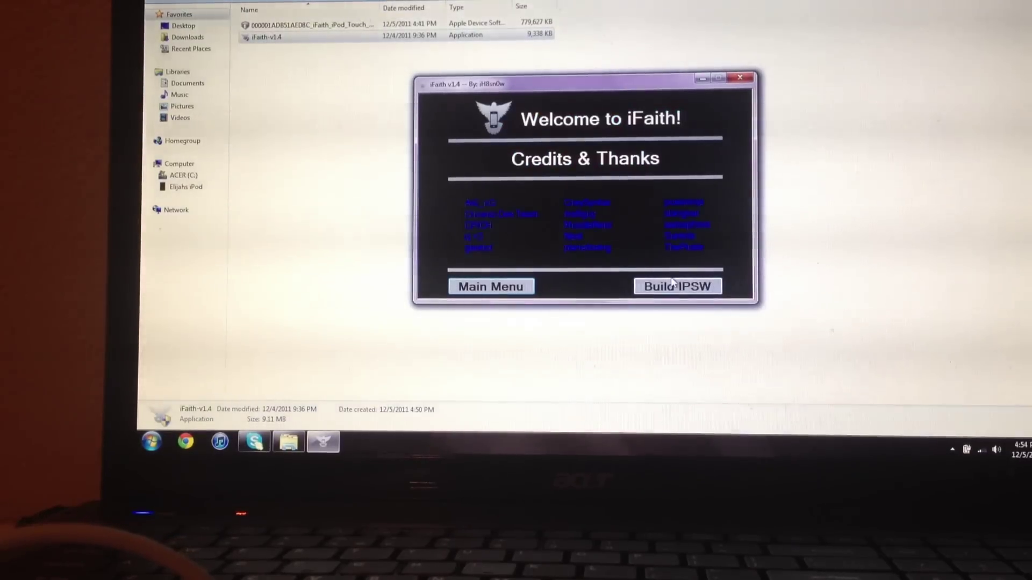
- Build the signed iOS 5.0 IPSW, then pwn the iPod into DFU mode and confirm
{"action": "left_click", "coordinate": [677, 287]}
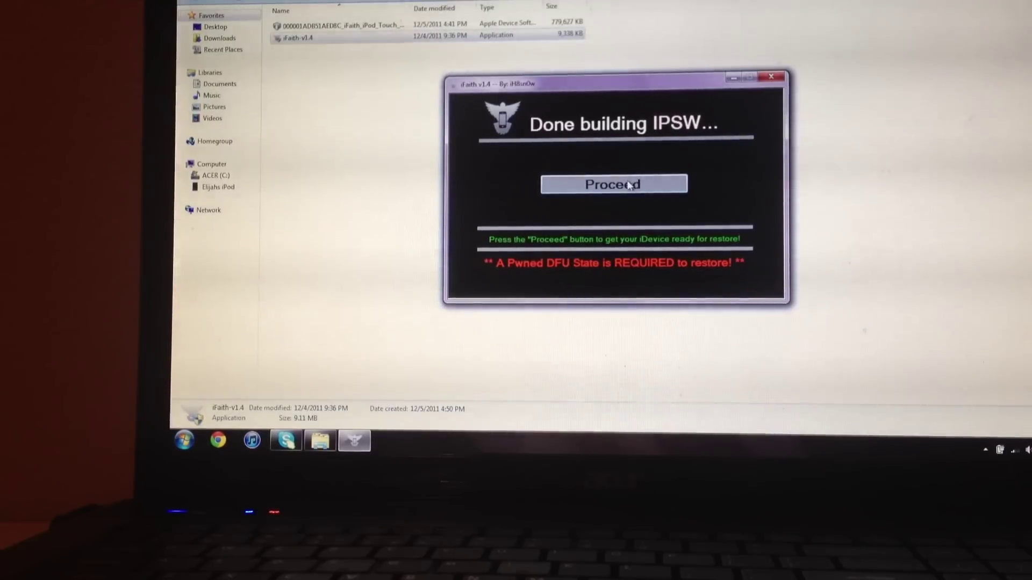
{"action": "left_click", "coordinate": [612, 184]}
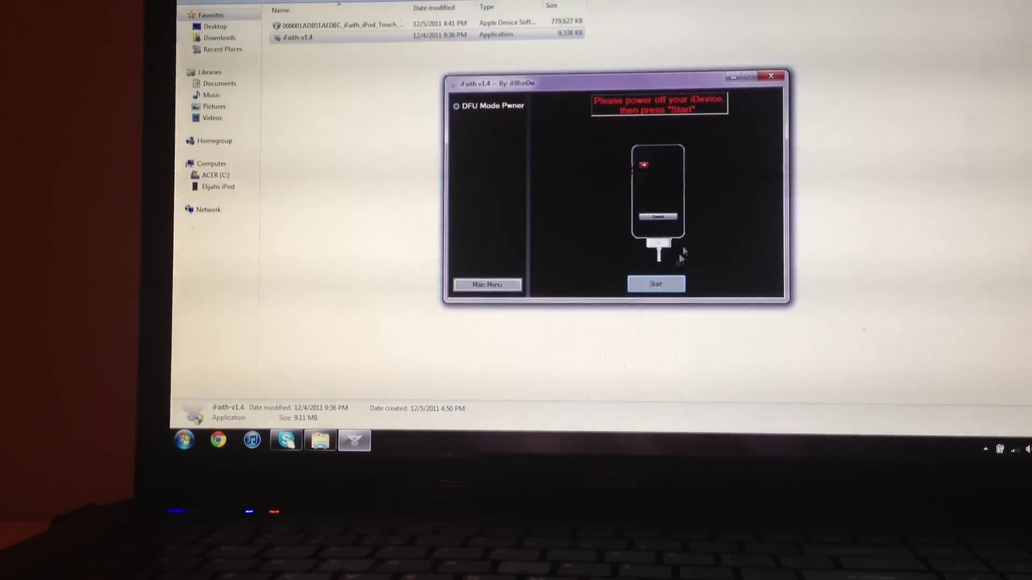
{"action": "left_click", "coordinate": [656, 283]}
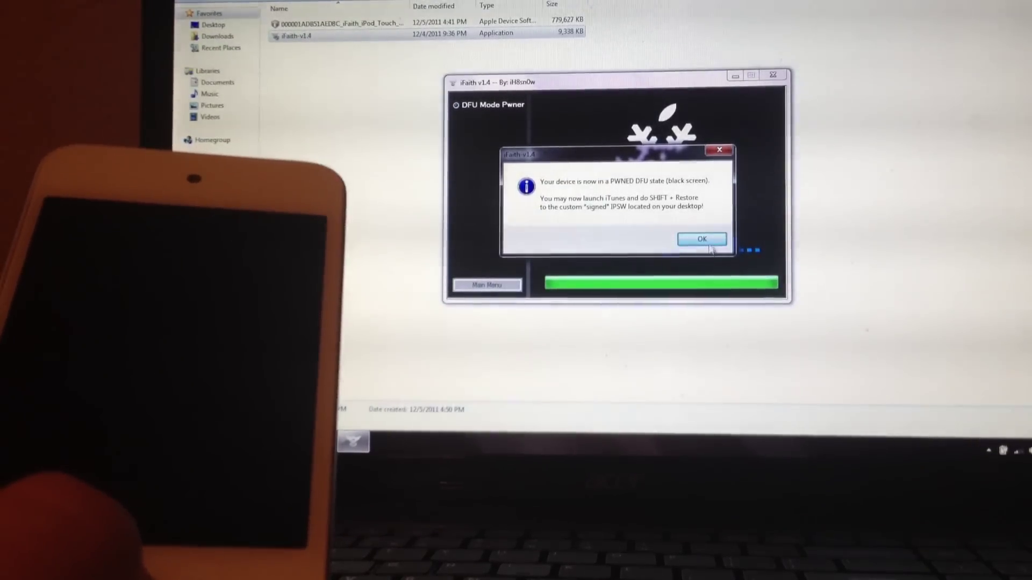
{"action": "left_click", "coordinate": [701, 238]}
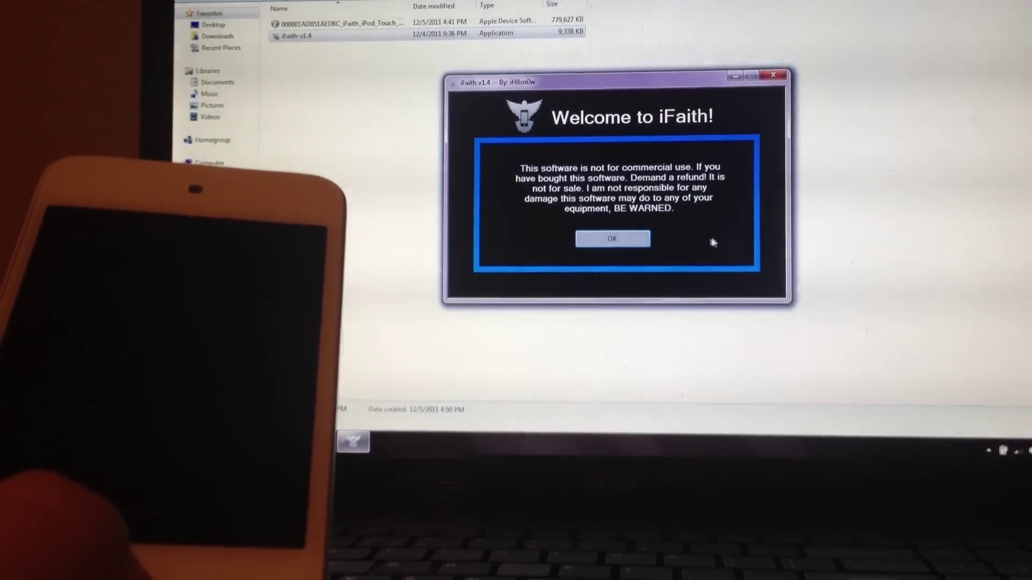
- Dismiss the iTunes recovery-mode alert, Shift+Restore, and browse the Desktop for firmware
{"action": "left_click", "coordinate": [612, 238]}
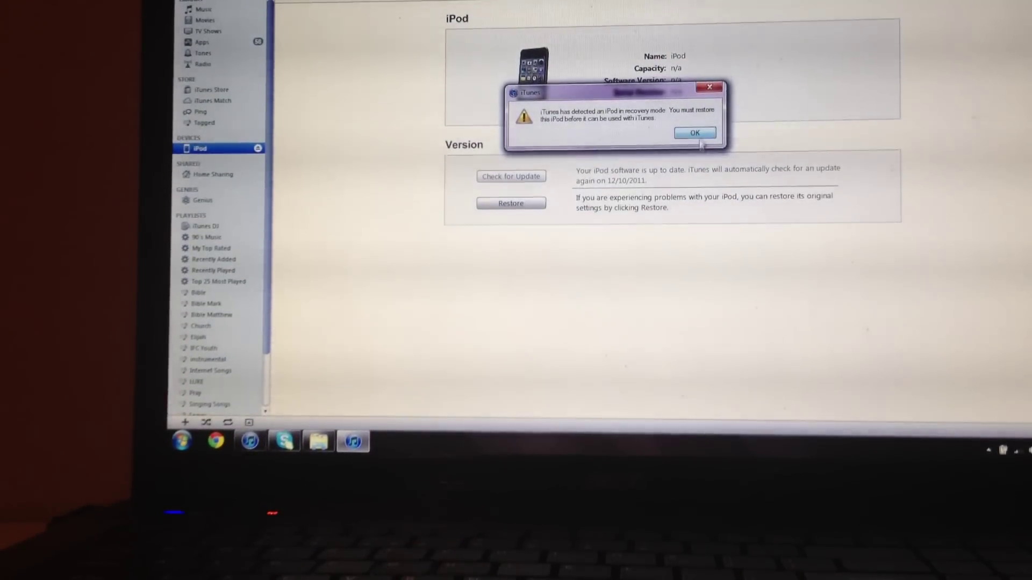
{"action": "left_click", "coordinate": [694, 132]}
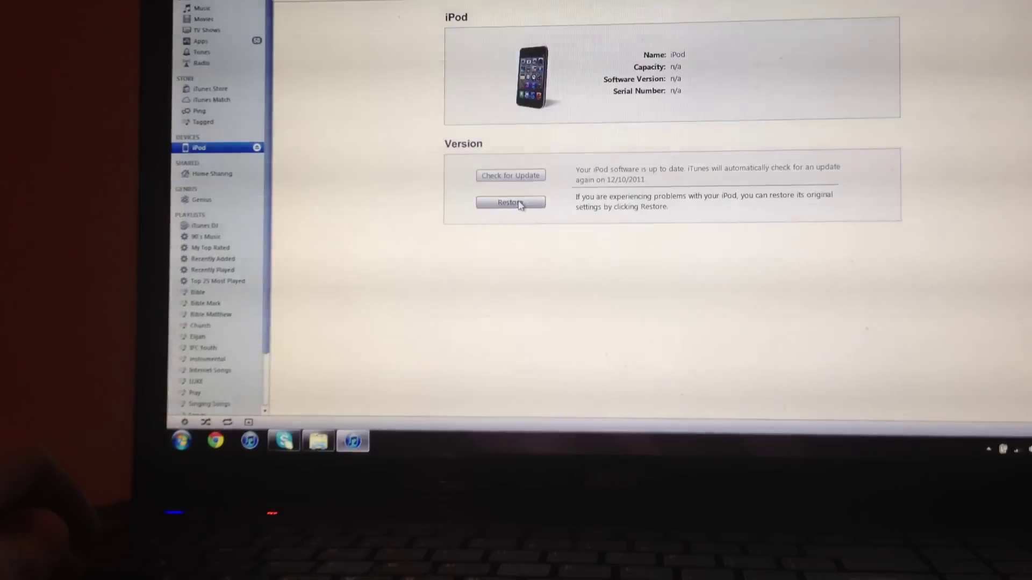
{"action": "left_click", "coordinate": [510, 202]}
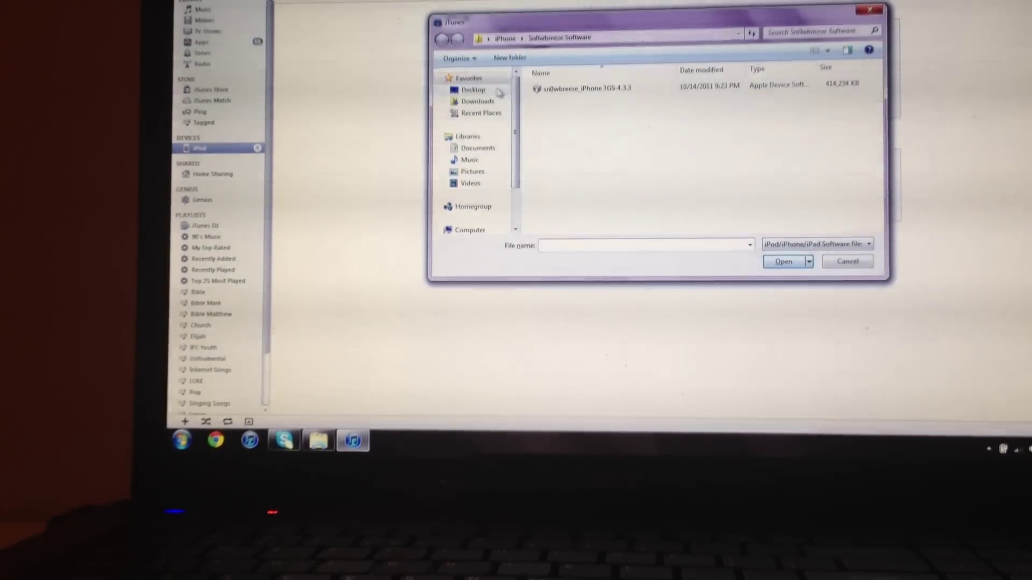
{"action": "left_click", "coordinate": [473, 90]}
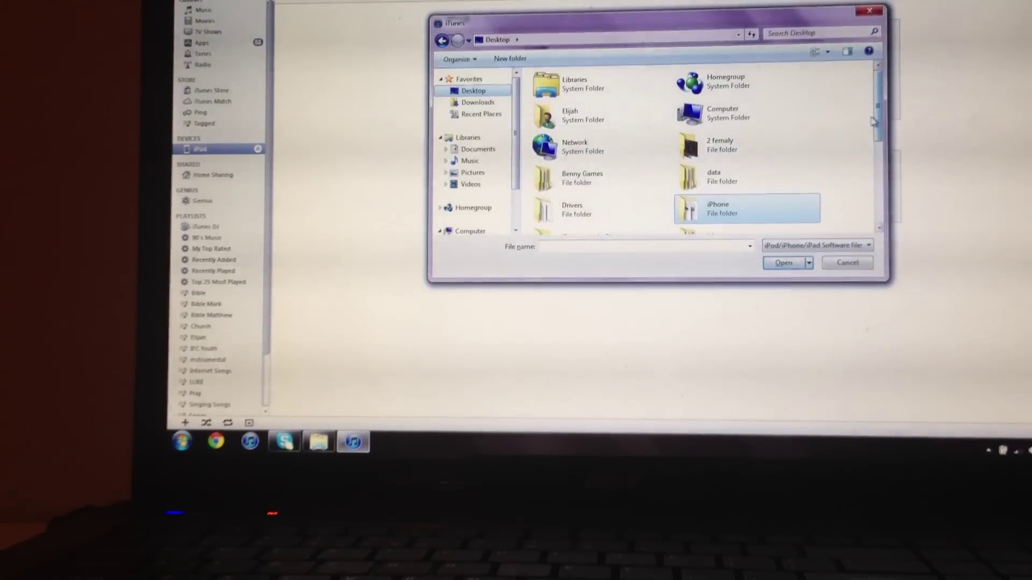
{"action": "scroll", "scroll_direction": "down", "scroll_amount": 3}
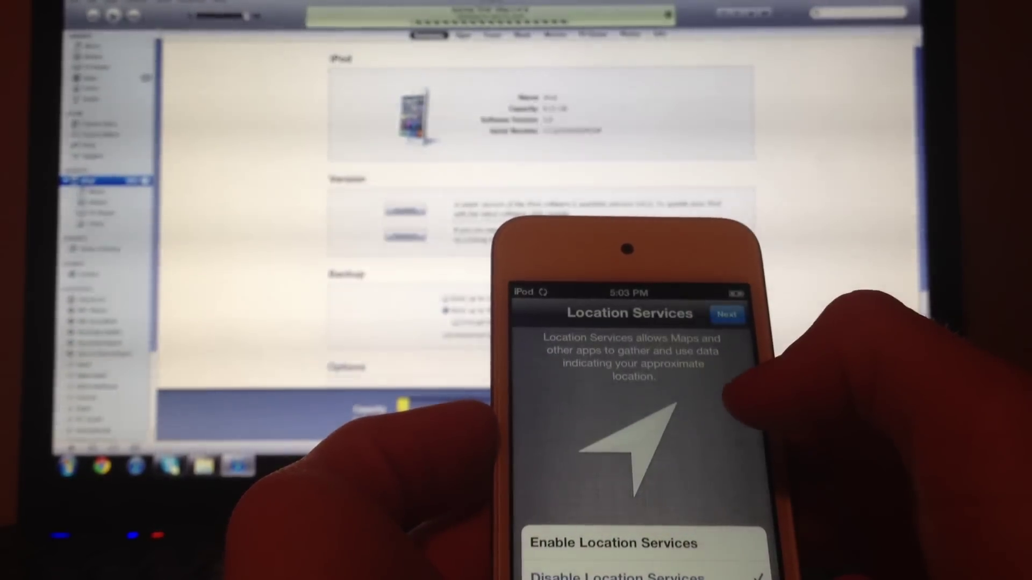
- Continue past Location Services, skip Wi-Fi, and accept the iOS terms on the iPod
{"action": "left_click", "coordinate": [727, 314]}
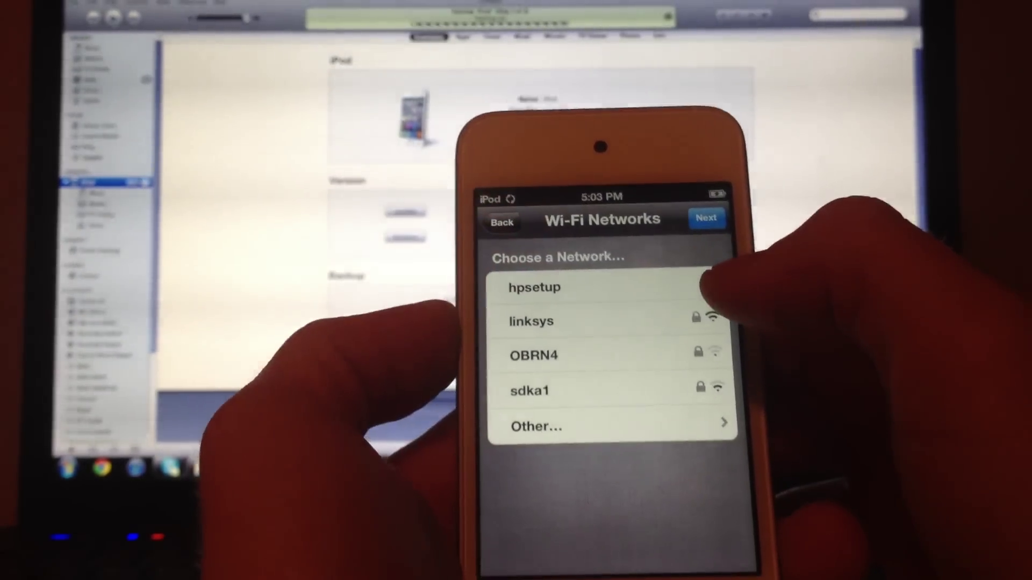
{"action": "left_click", "coordinate": [706, 218]}
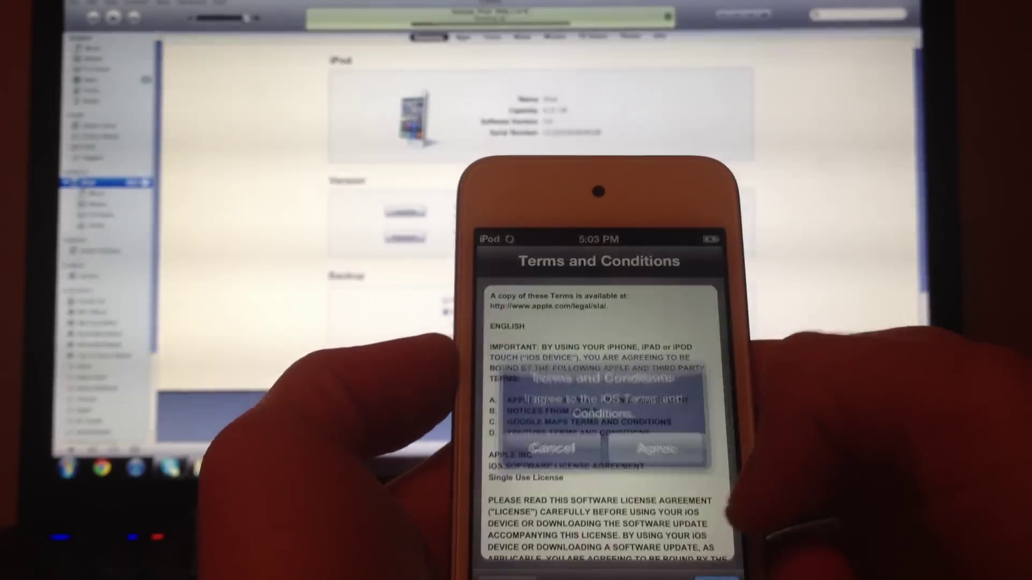
{"action": "left_click", "coordinate": [654, 449]}
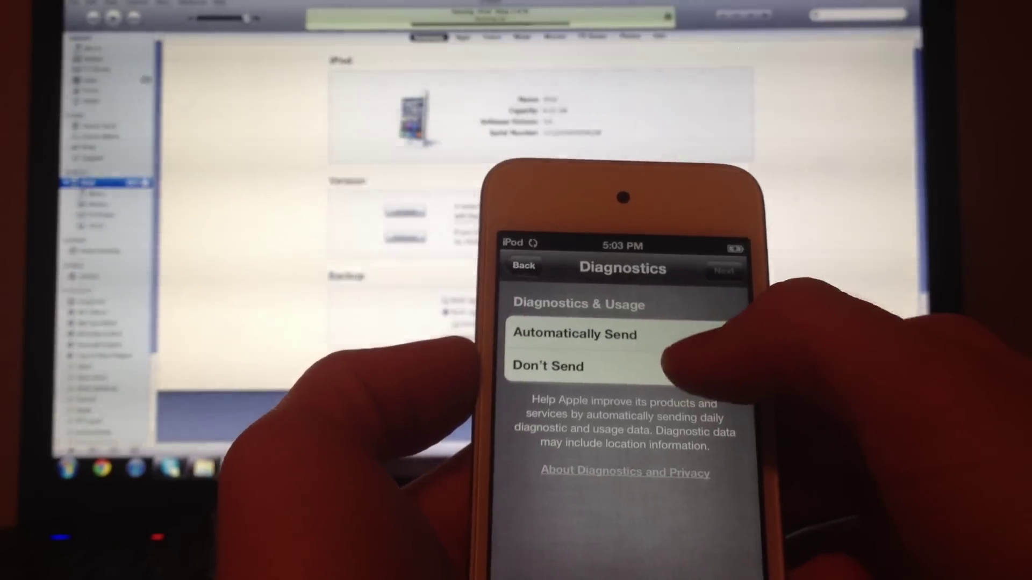